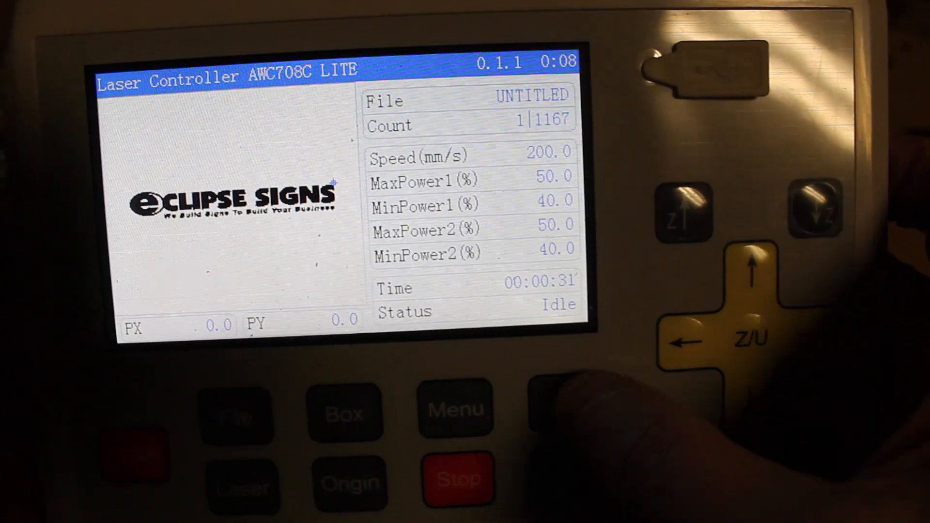
Step: Navigate via Menu to 07 Common Parameters Settings, then 02 Common Parameters showing key move speed 100.0 mm/s
left_click(455, 409)
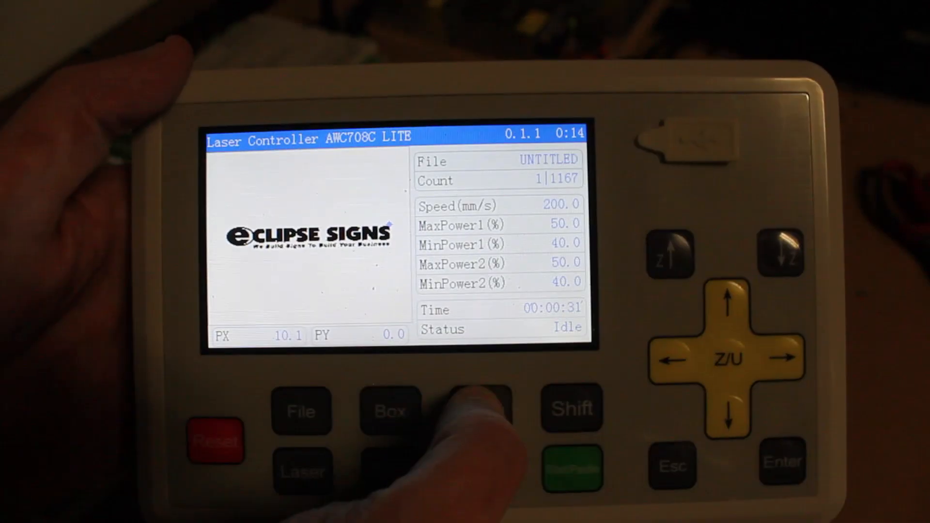
left_click(477, 413)
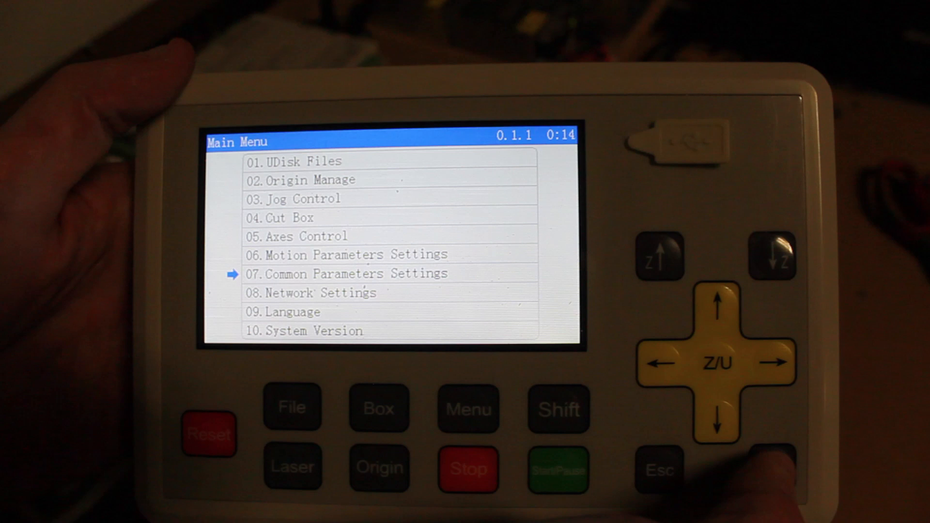
left_click(771, 464)
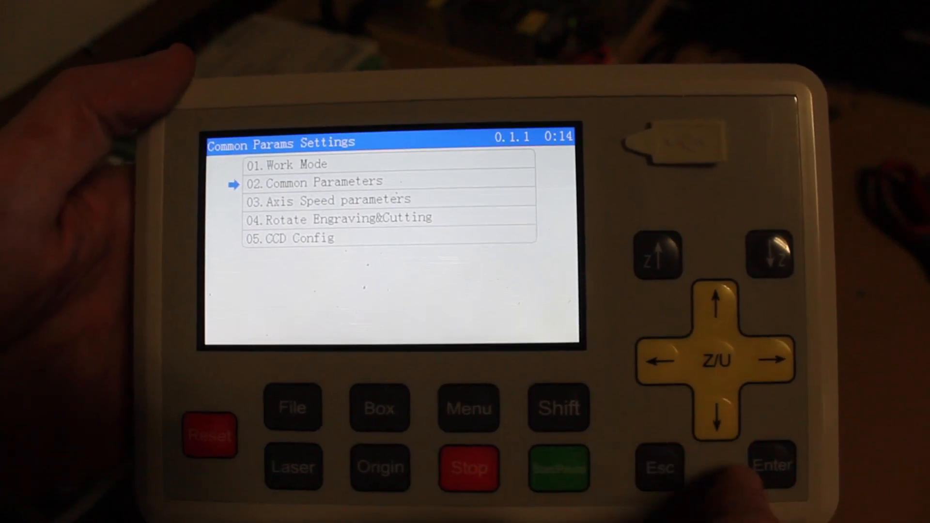
left_click(772, 464)
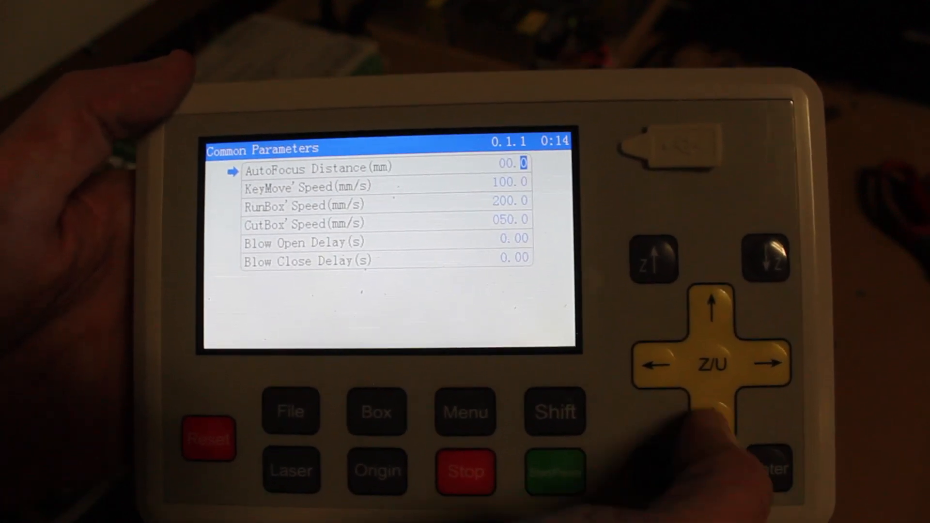